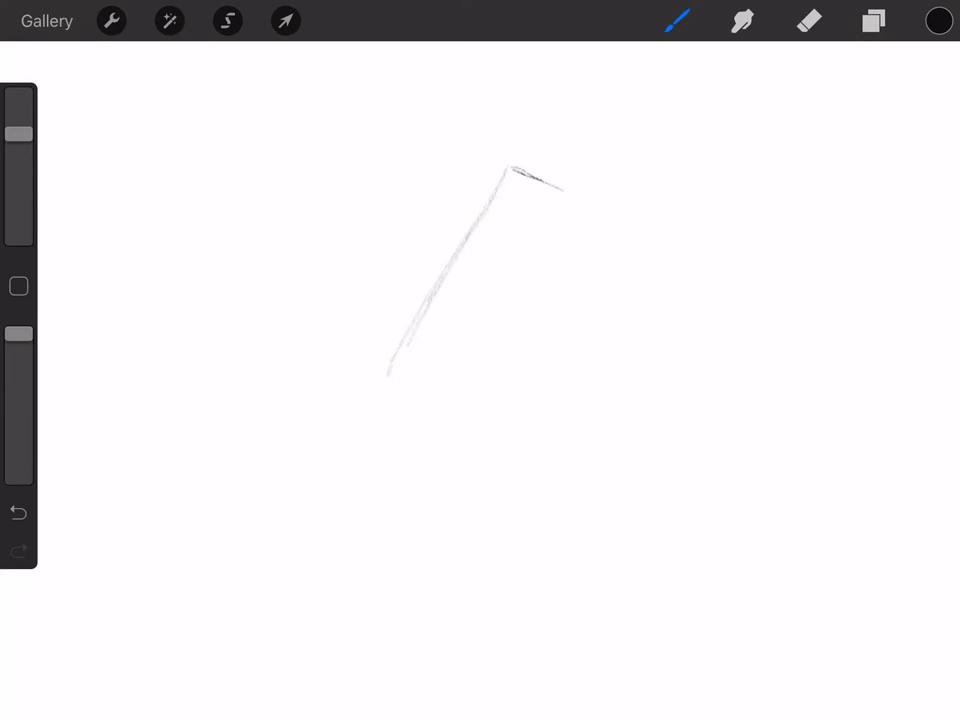
Draw the tapered bridge trapezoid, its side plane, the small tip box and lower base blocks.
left_click_drag(388, 378, 540, 425)
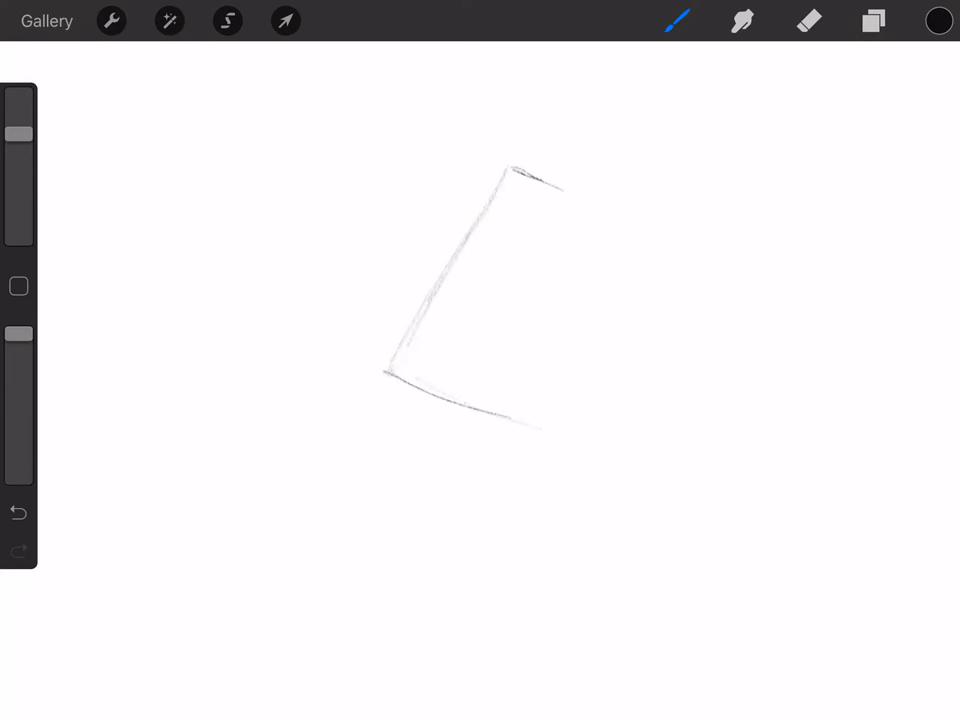
left_click_drag(570, 185, 547, 435)
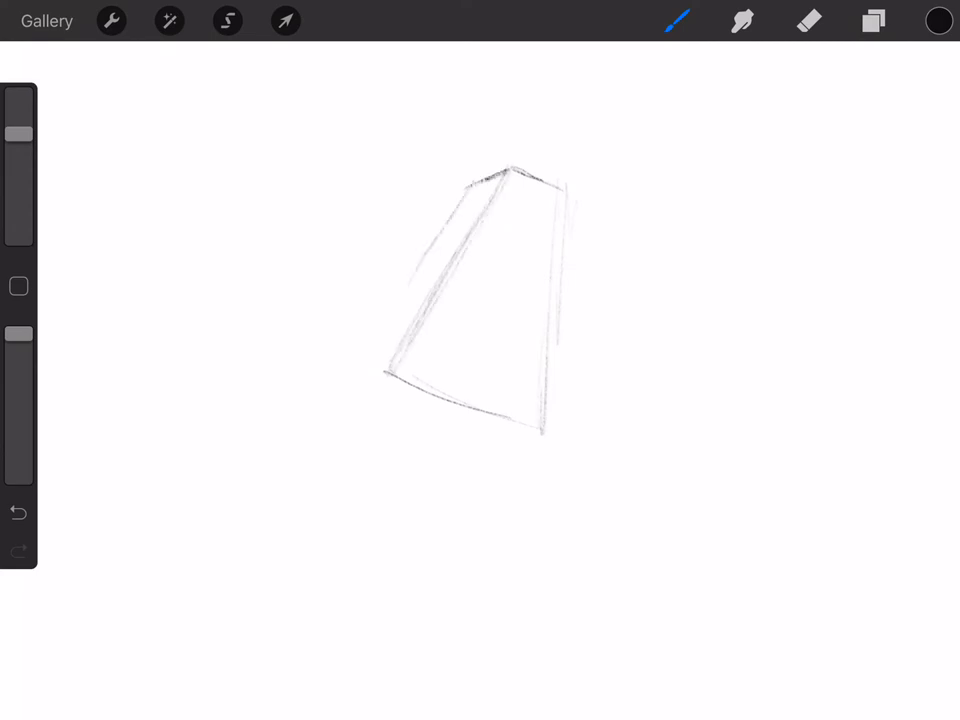
left_click_drag(420, 375, 345, 380)
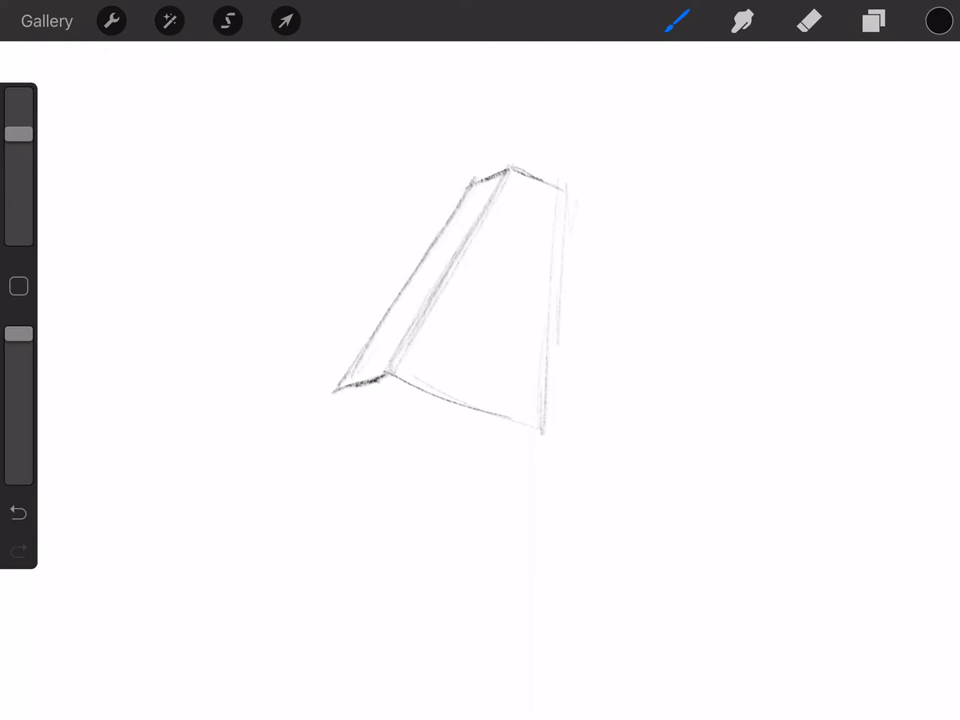
left_click_drag(375, 385, 400, 425)
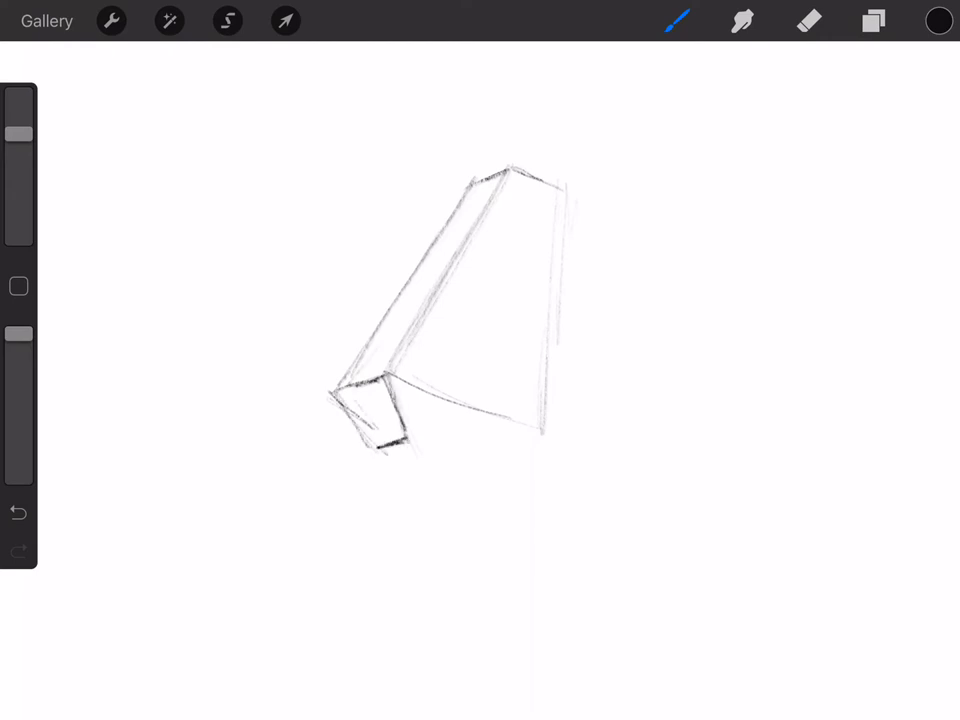
left_click_drag(402, 437, 446, 492)
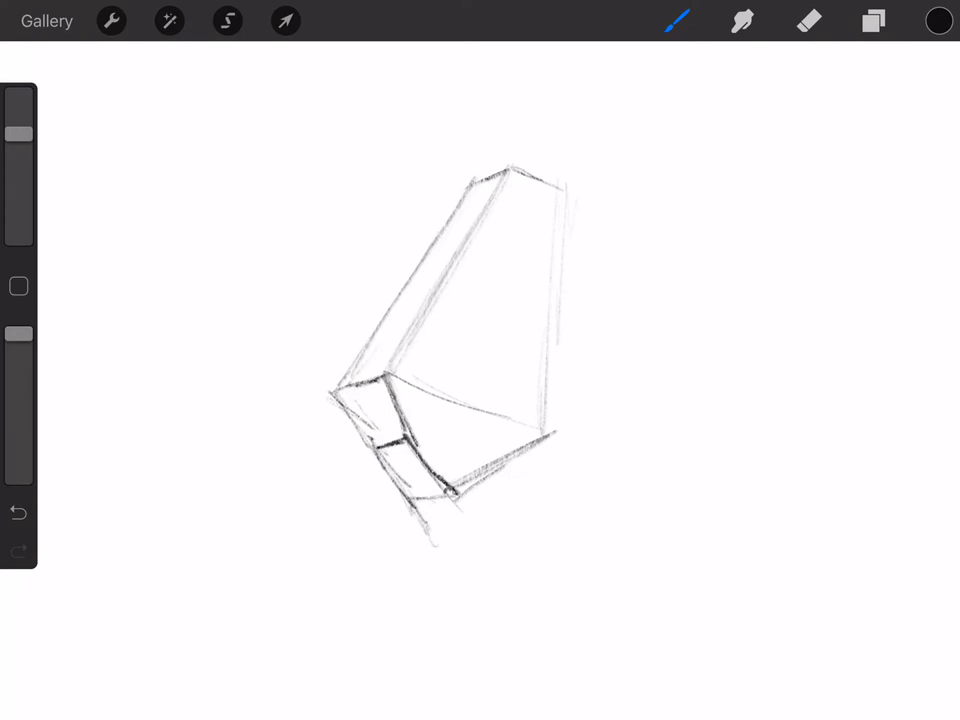
Add the column below the tip, a cheek guide line and a tip-to-base connecting line.
left_click_drag(415, 505, 410, 605)
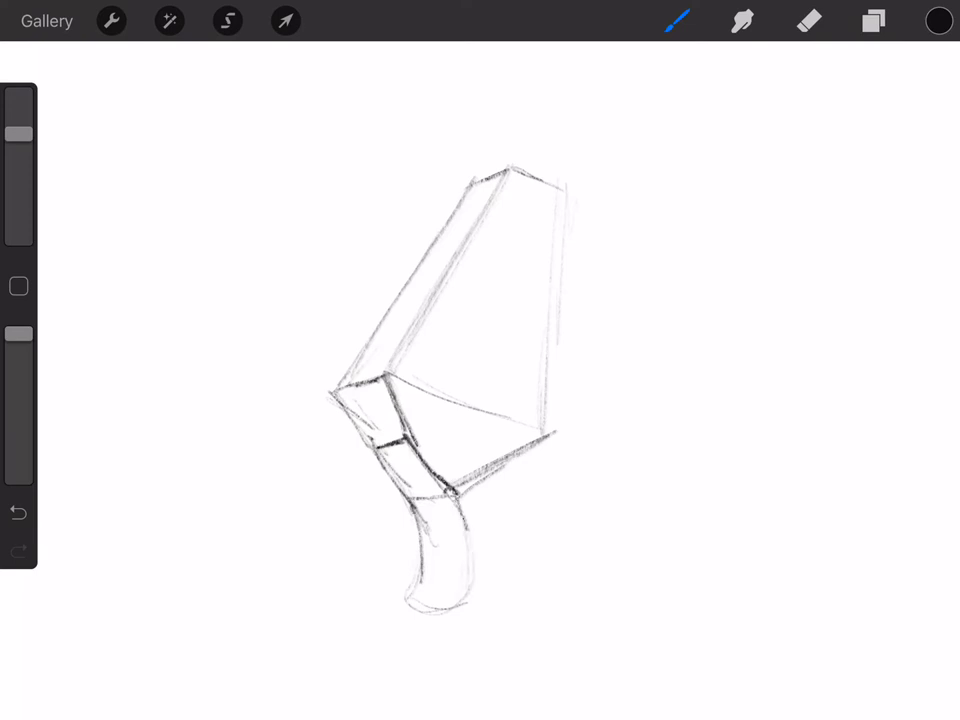
left_click_drag(535, 432, 630, 540)
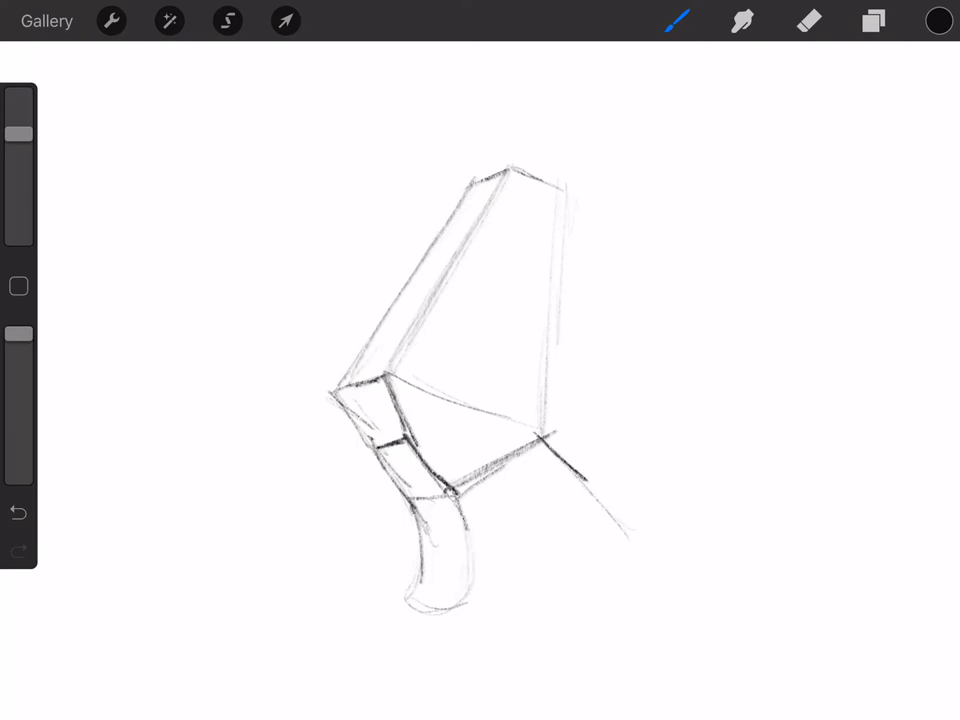
left_click_drag(385, 378, 550, 430)
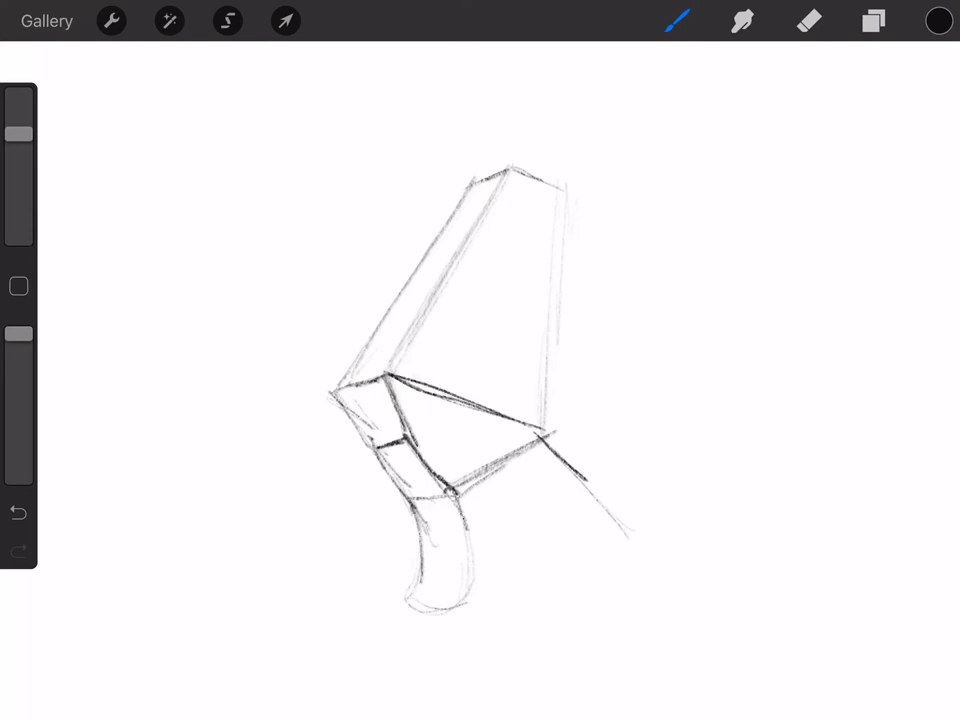
left_click_drag(340, 410, 370, 480)
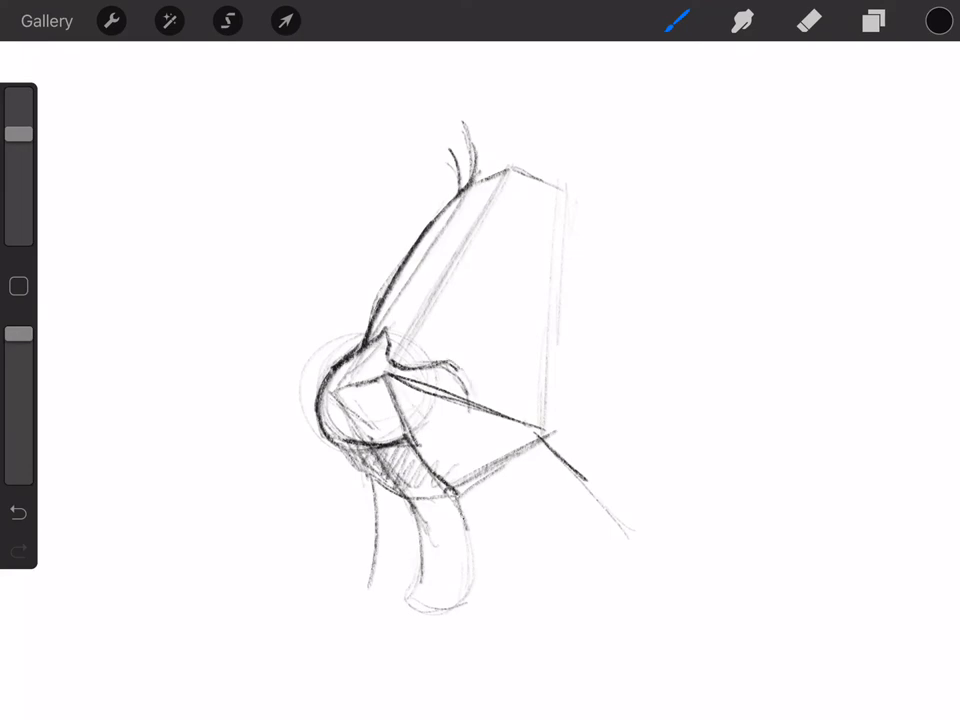
Switch from the brush to the eraser.
left_click(810, 21)
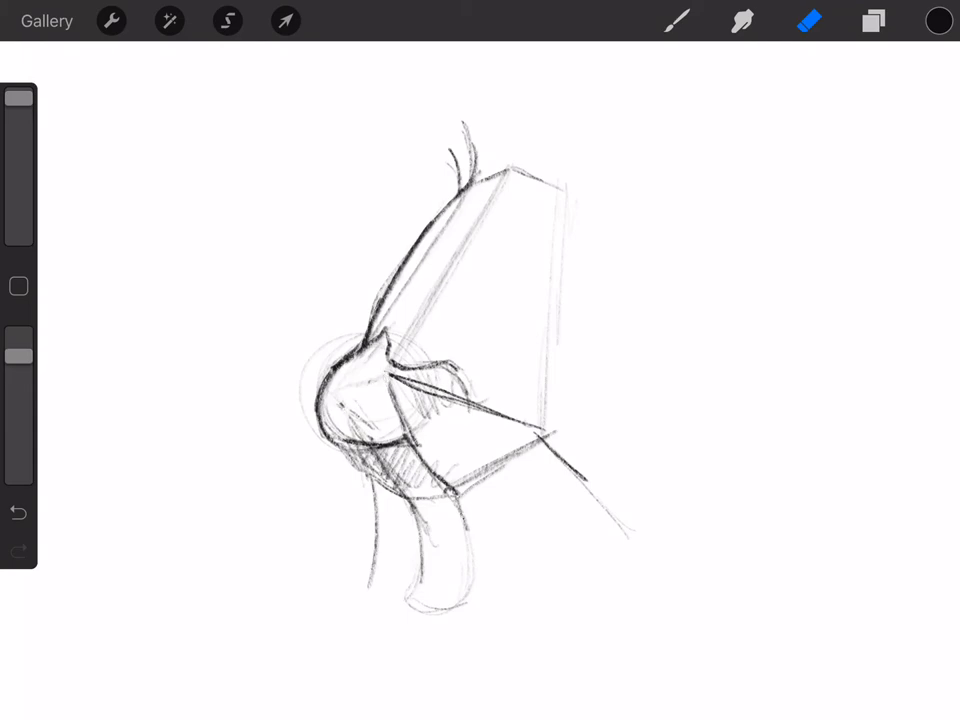
Draw the rounded nostril wing, erase stray construction lines, then return to the brush.
left_click(676, 21)
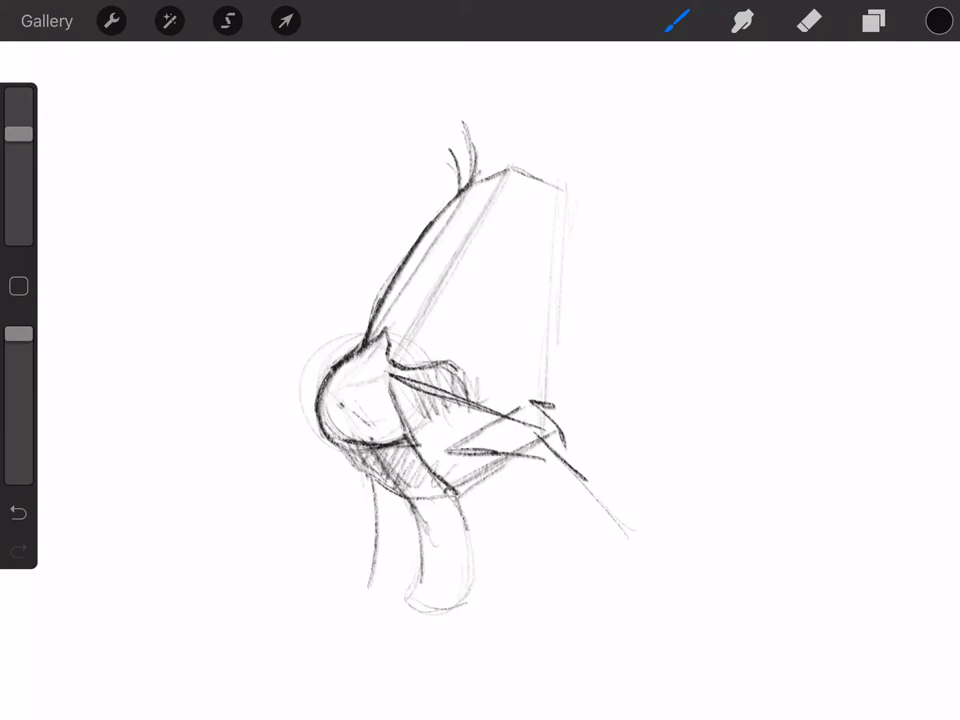
left_click_drag(455, 450, 555, 470)
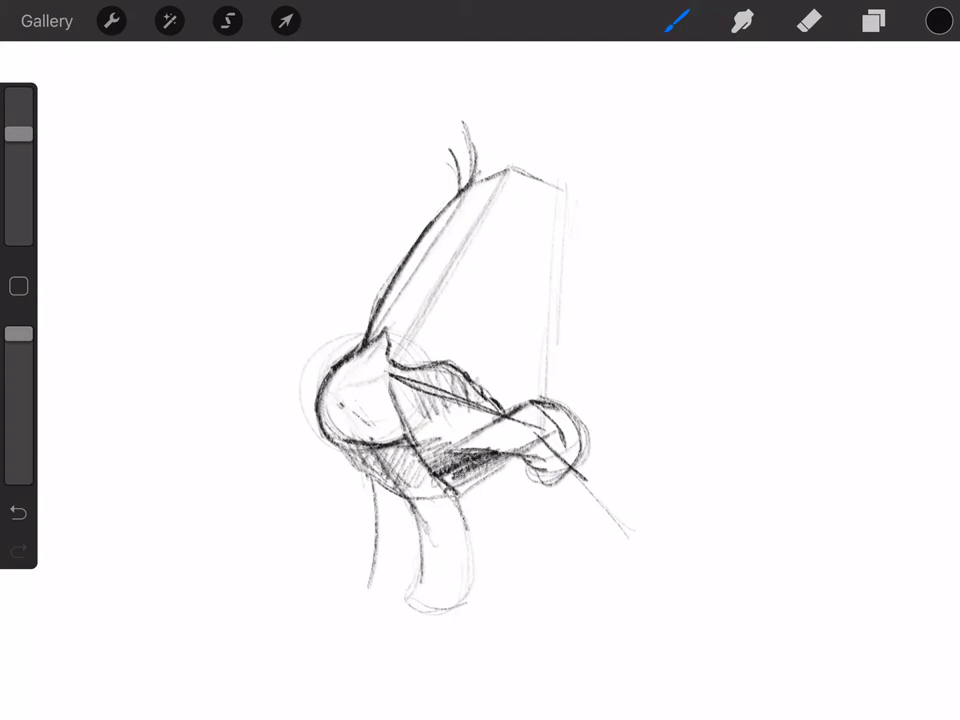
left_click(810, 21)
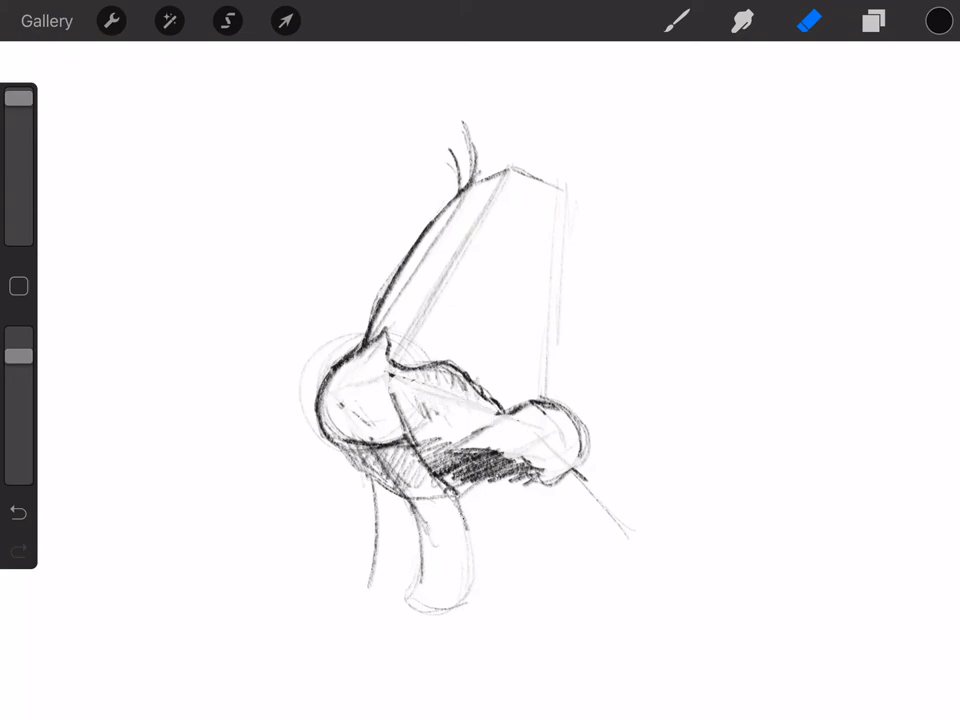
left_click(677, 21)
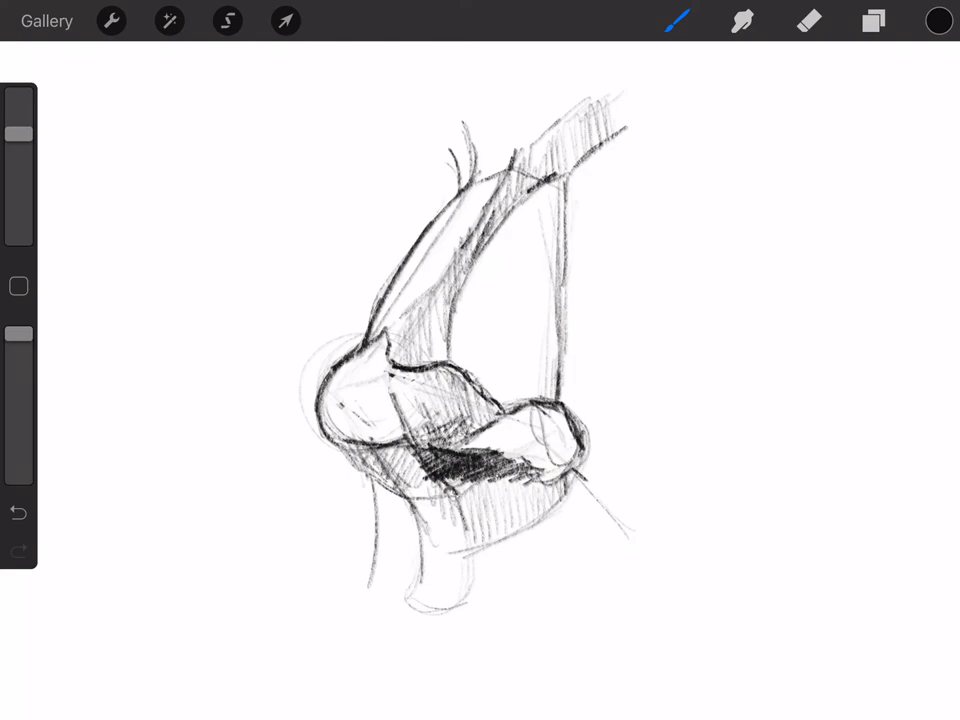
Erase the tip's circle guide, shade under the tip and nostril, then erase leftover guides.
left_click(810, 20)
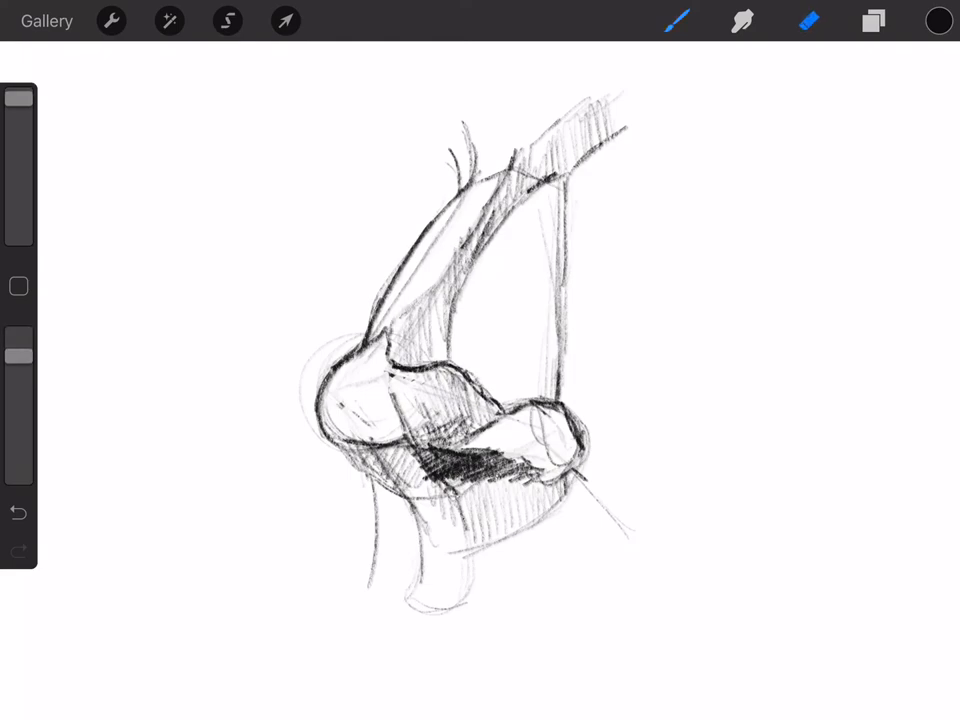
left_click(810, 20)
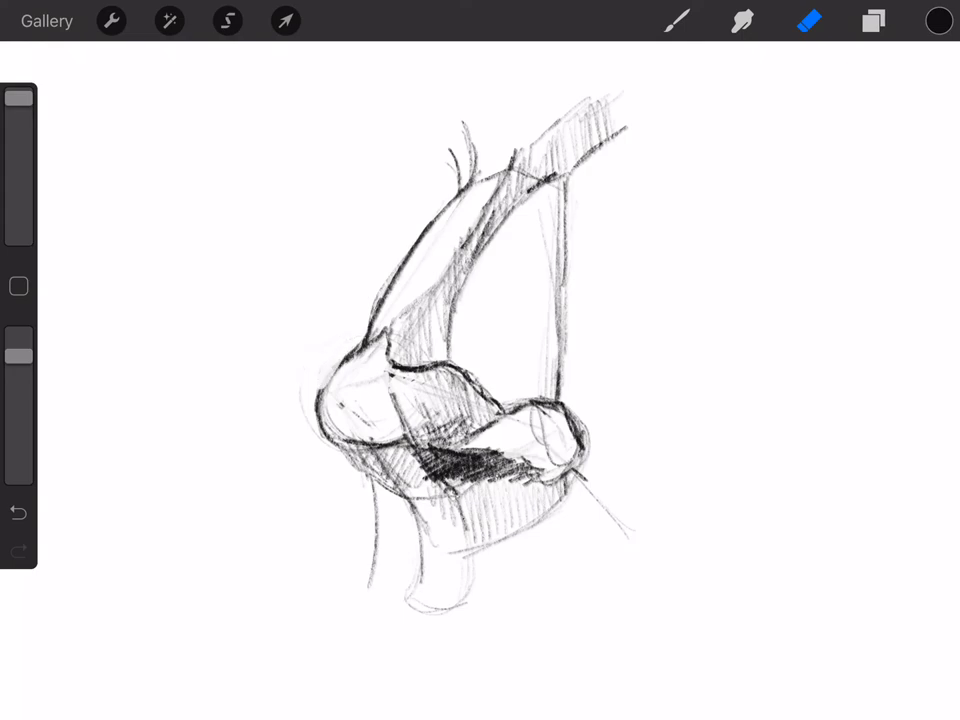
left_click(676, 20)
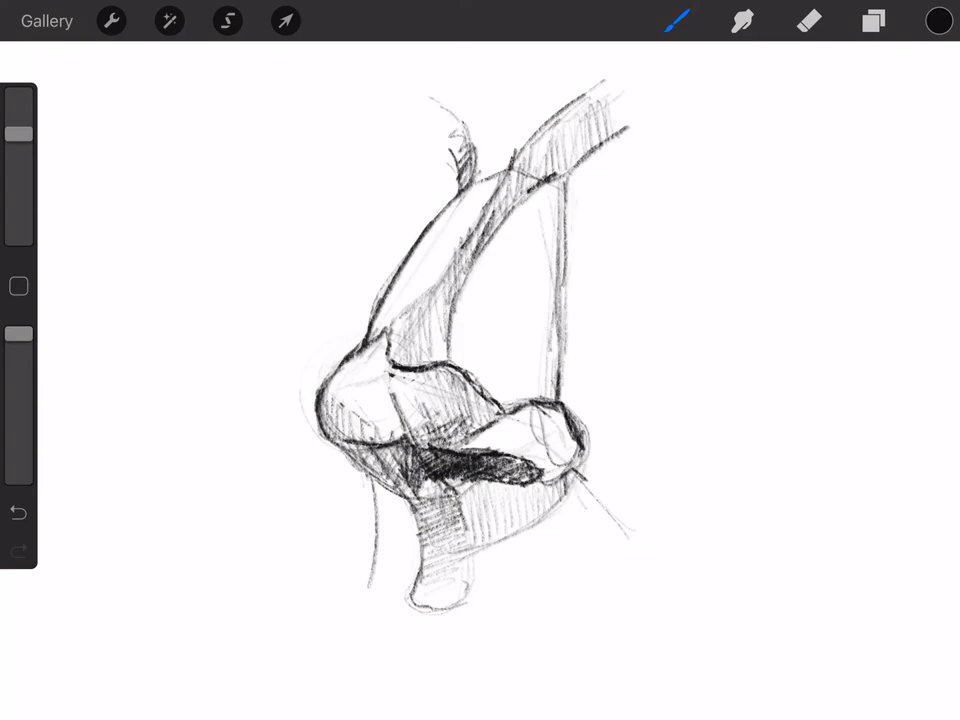
left_click(810, 20)
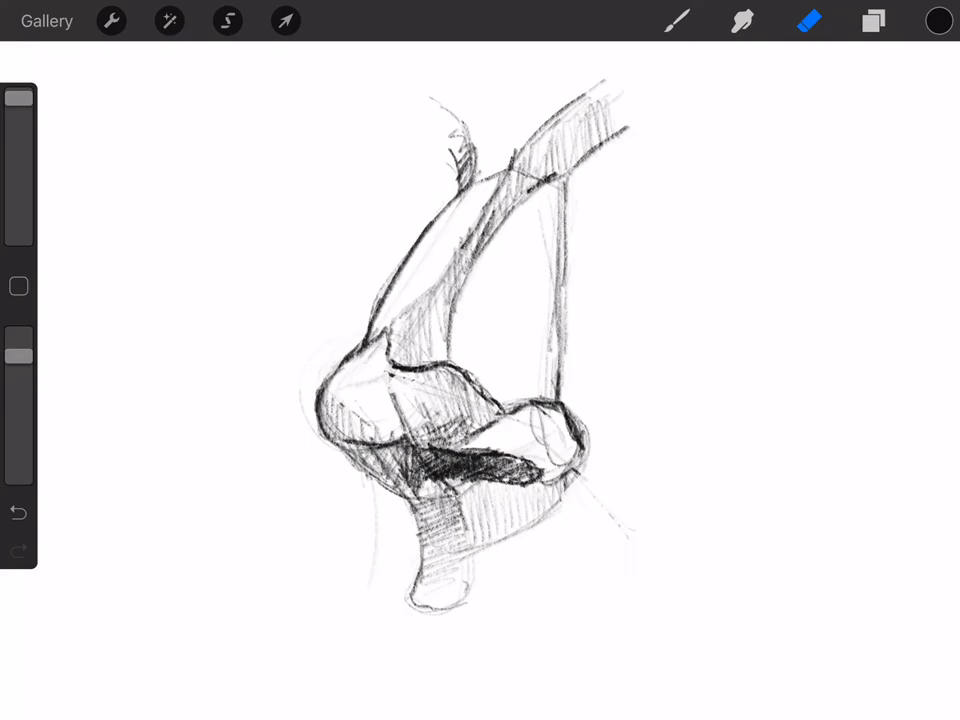
left_click(678, 20)
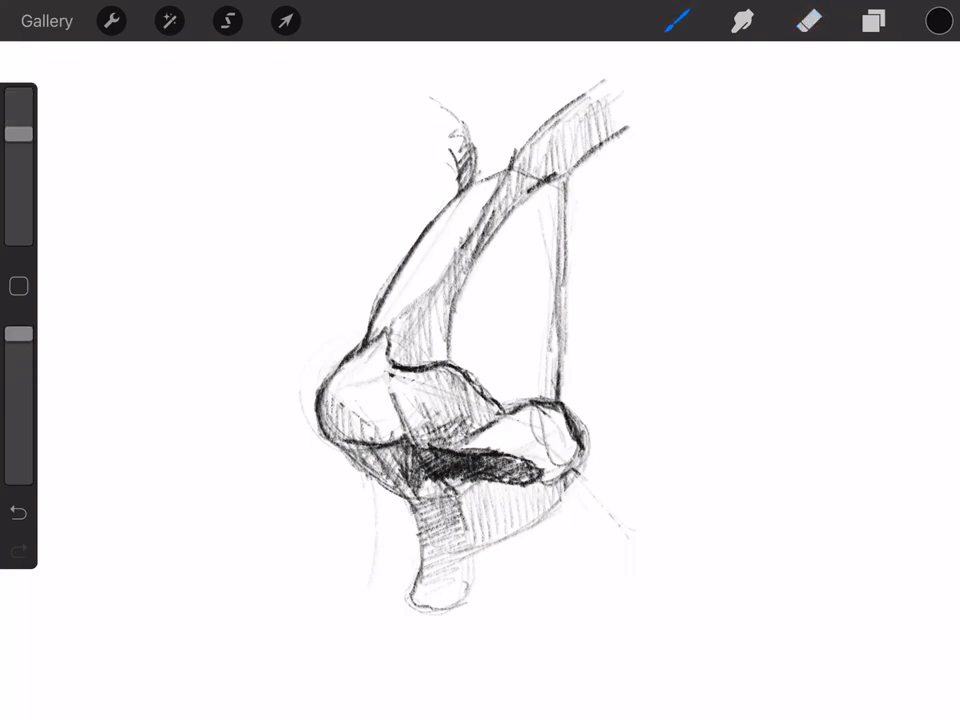